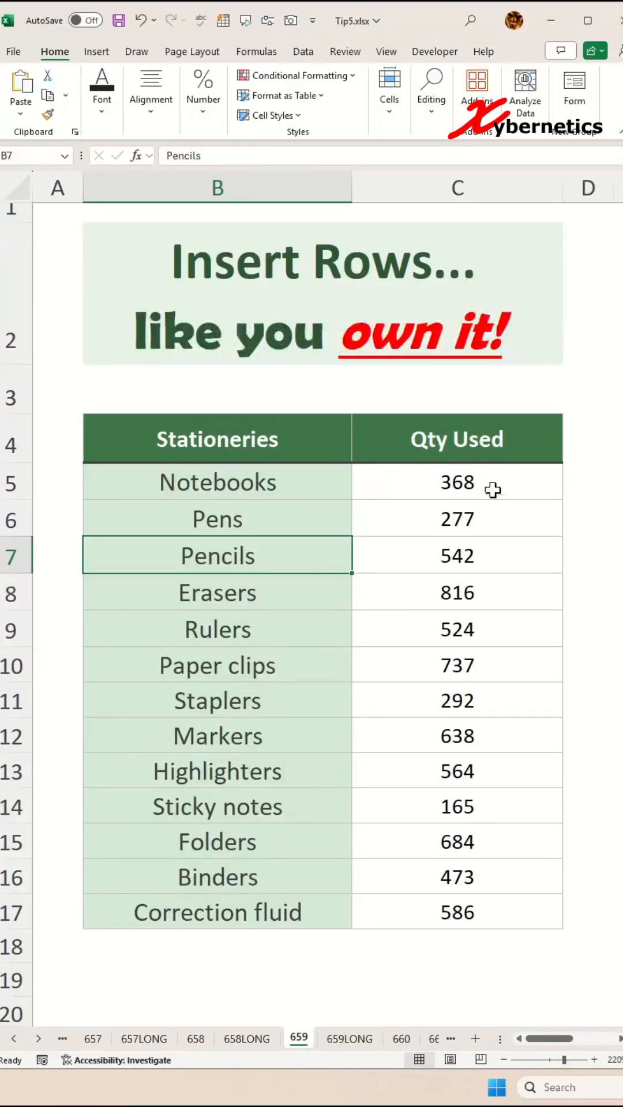
Step: Select the Pencils row (Pencils, 542) after first clicking the Highlighters entry
left_click(217, 769)
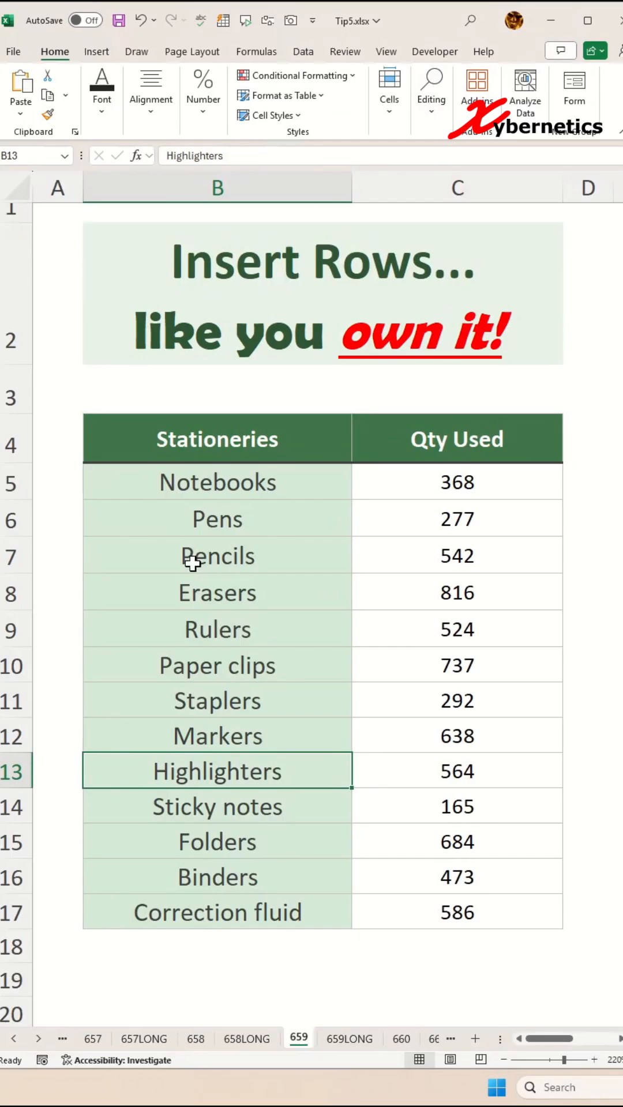
mouse_move(389, 544)
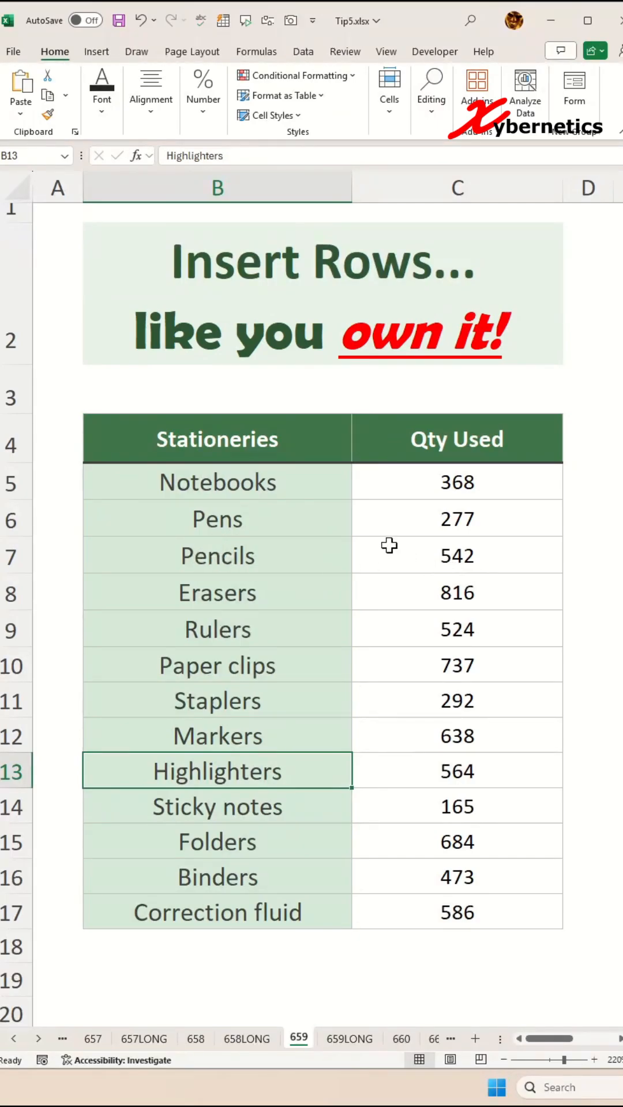
left_click(218, 555)
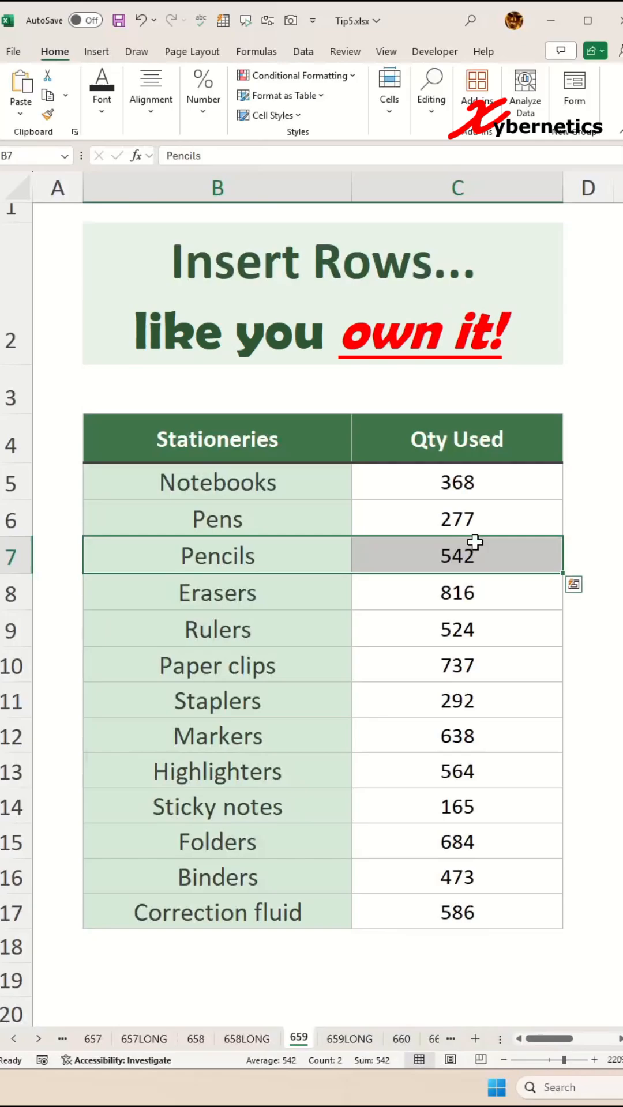
mouse_move(488, 590)
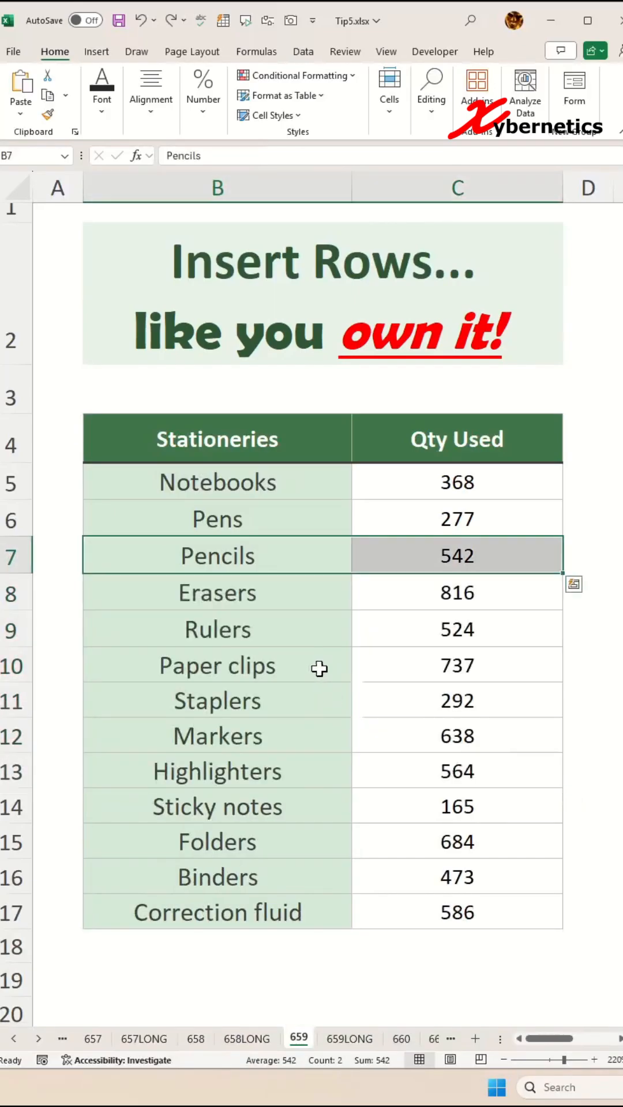
mouse_move(275, 566)
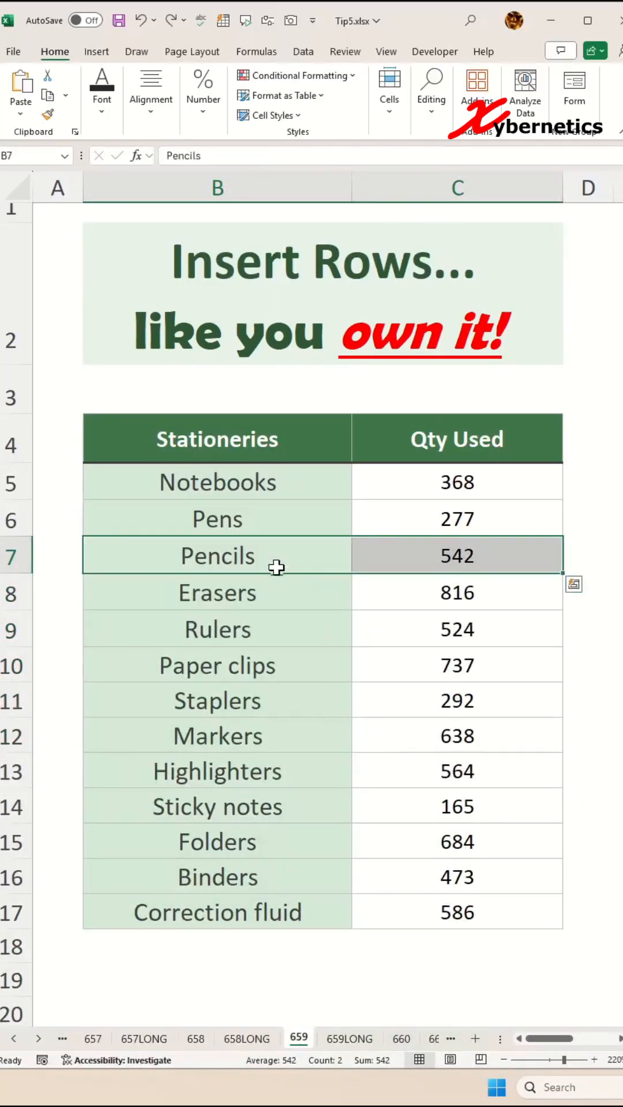
mouse_move(270, 641)
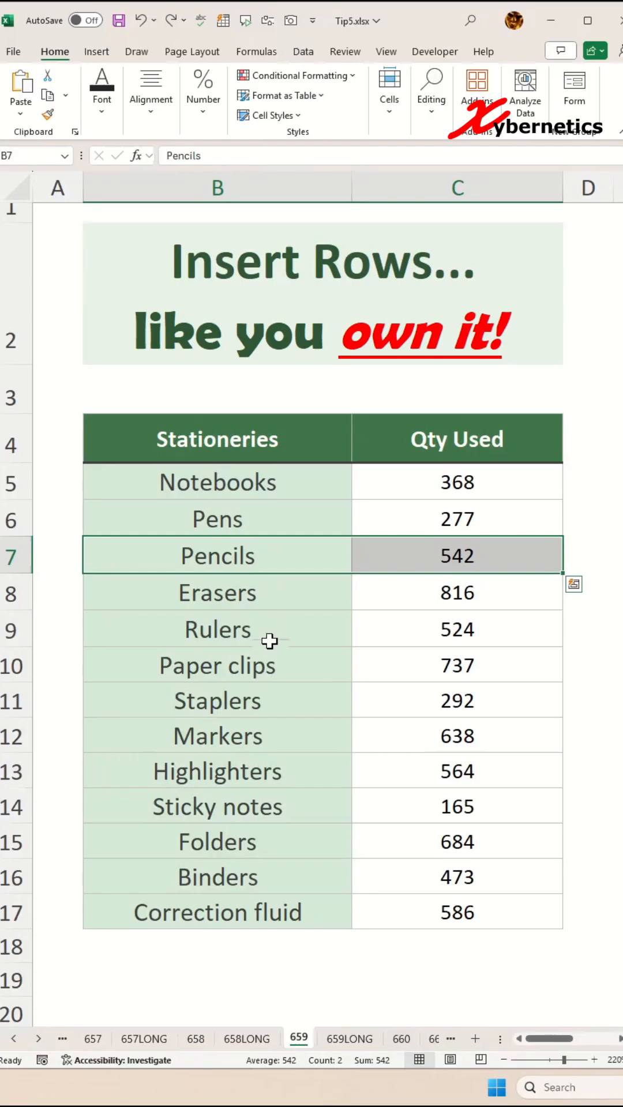
mouse_move(462, 491)
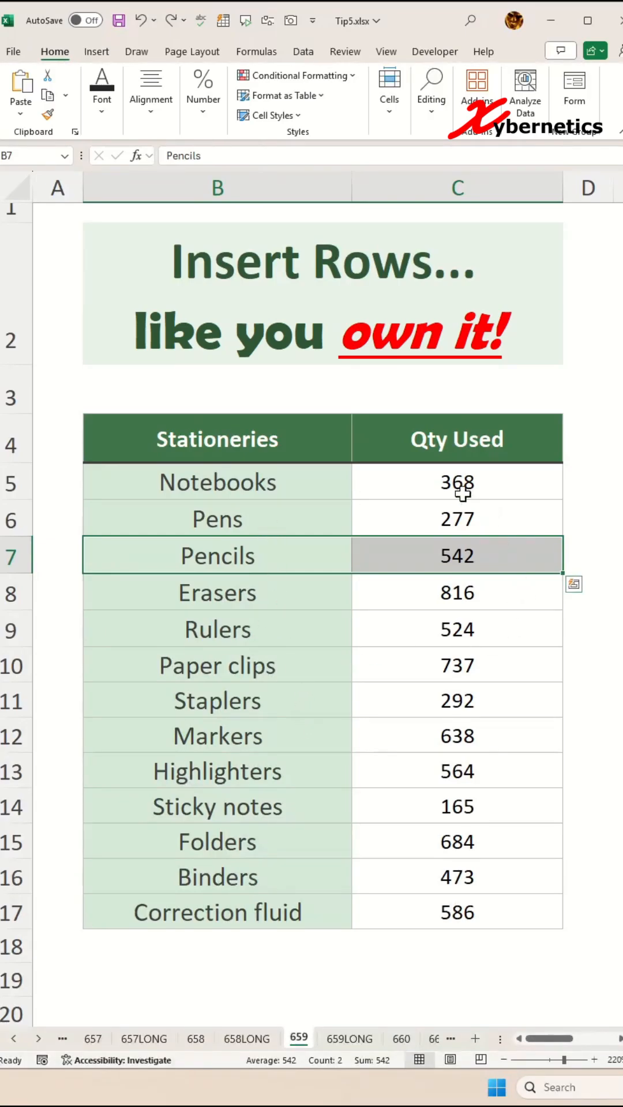
left_click(217, 629)
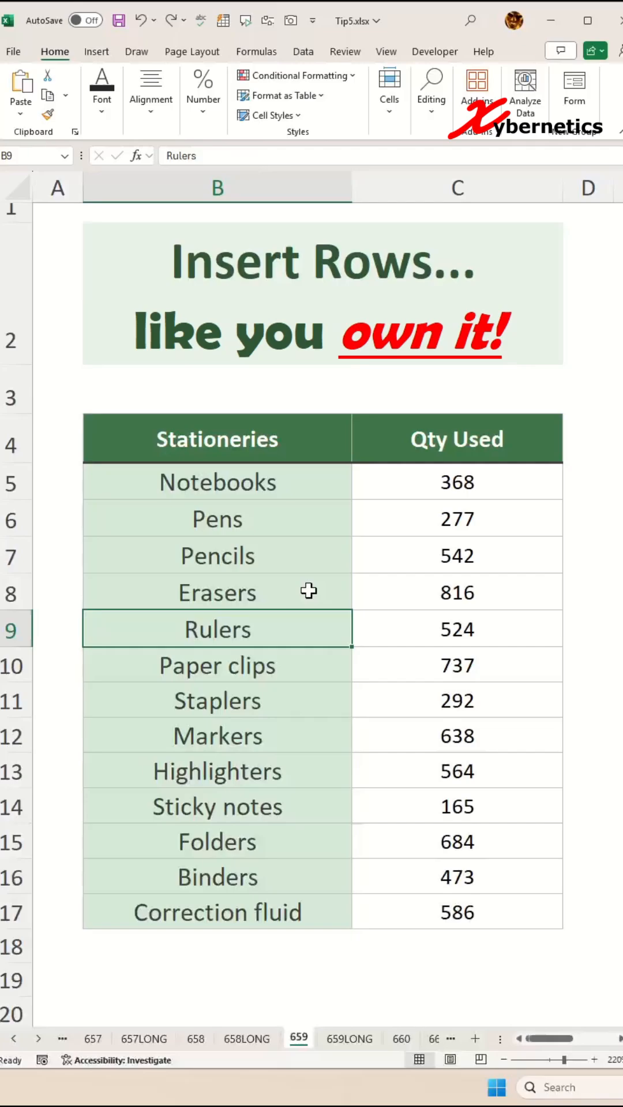
mouse_move(324, 658)
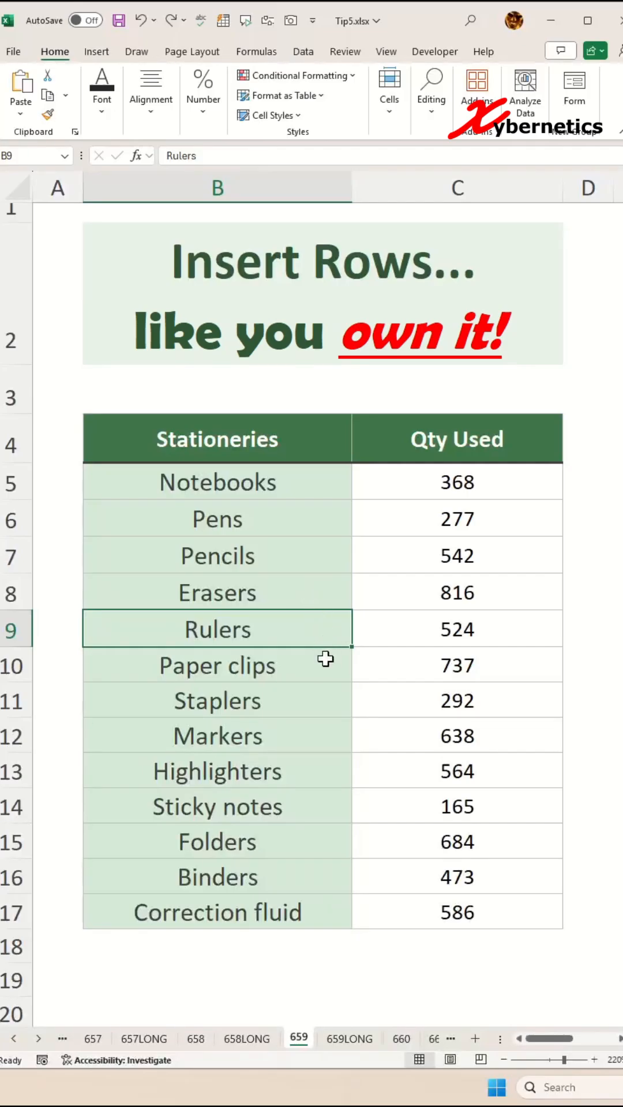
mouse_move(359, 648)
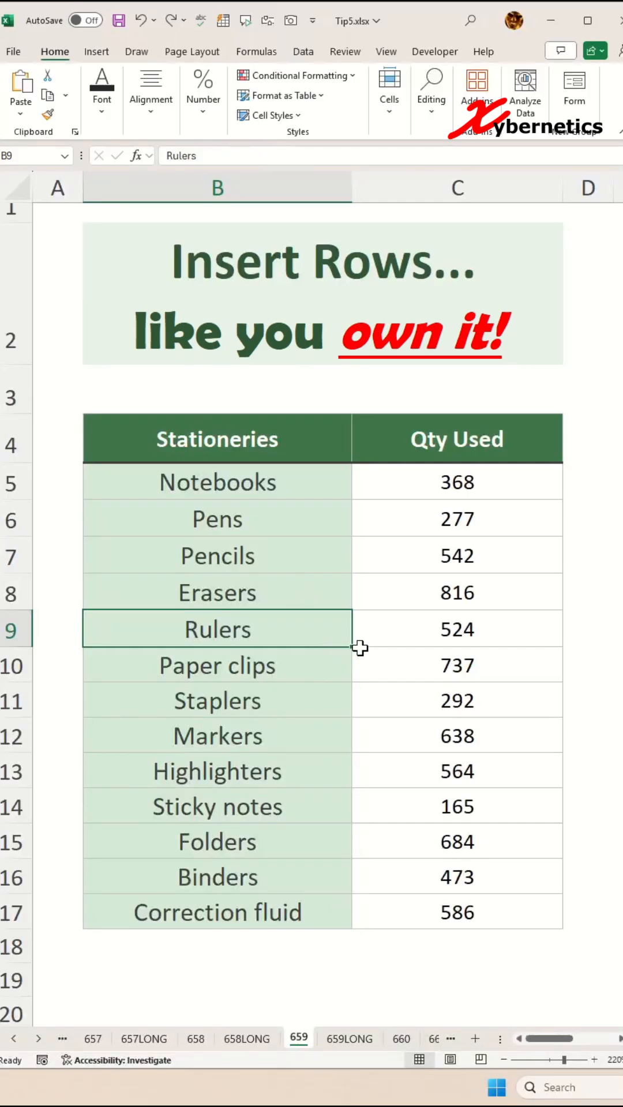